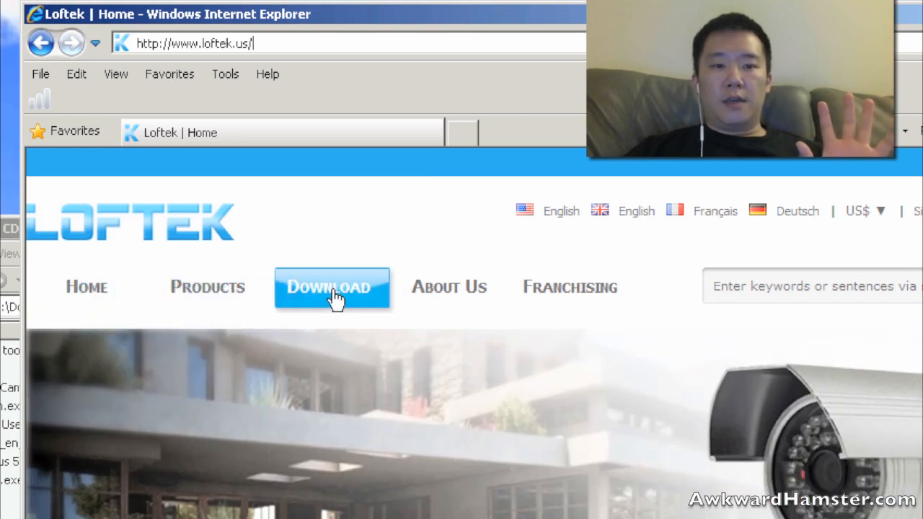
- Show the Downloads page and list the files for the Nexus 543 camera
{"action": "left_click", "coordinate": [331, 287]}
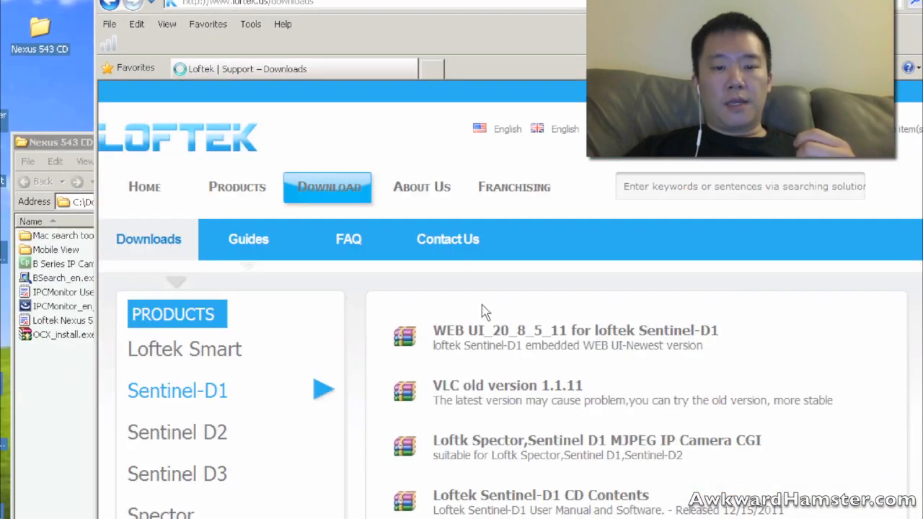
{"action": "scroll", "scroll_direction": "down", "scroll_amount": 3}
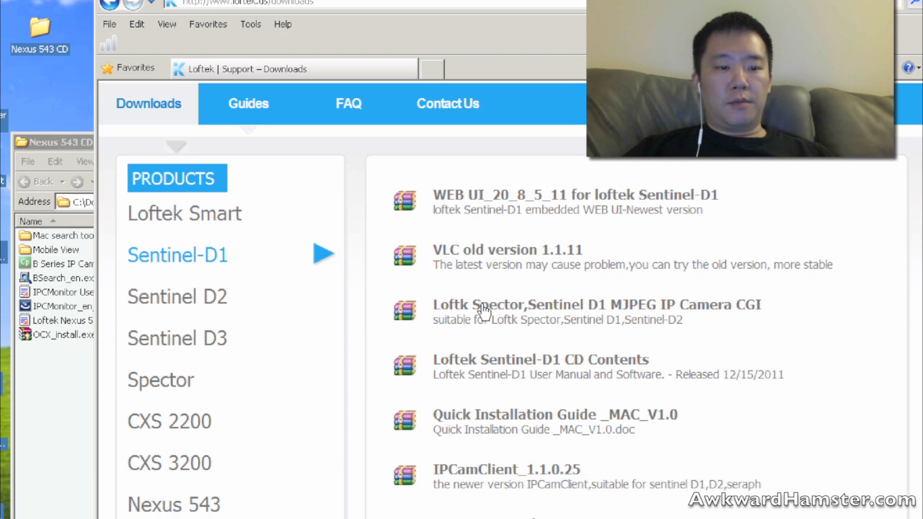
{"action": "left_click", "coordinate": [173, 504]}
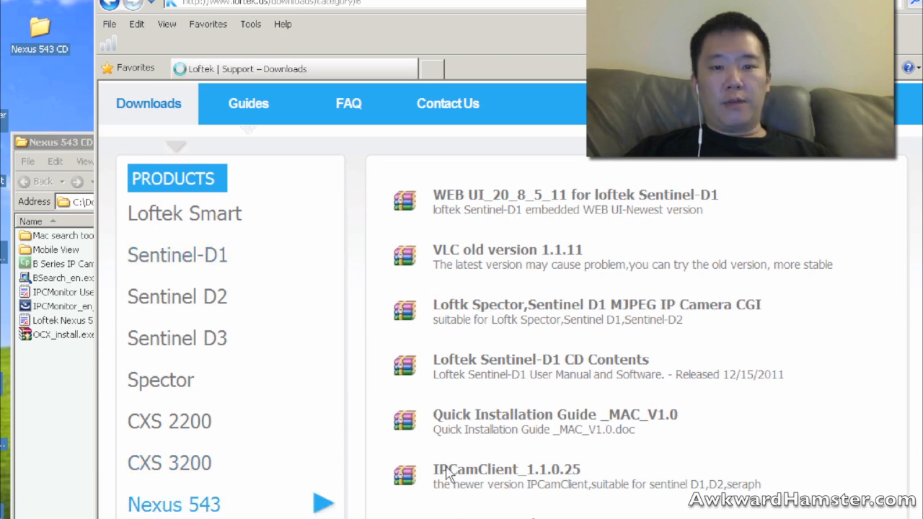
{"action": "scroll", "scroll_direction": "up", "scroll_amount": 3}
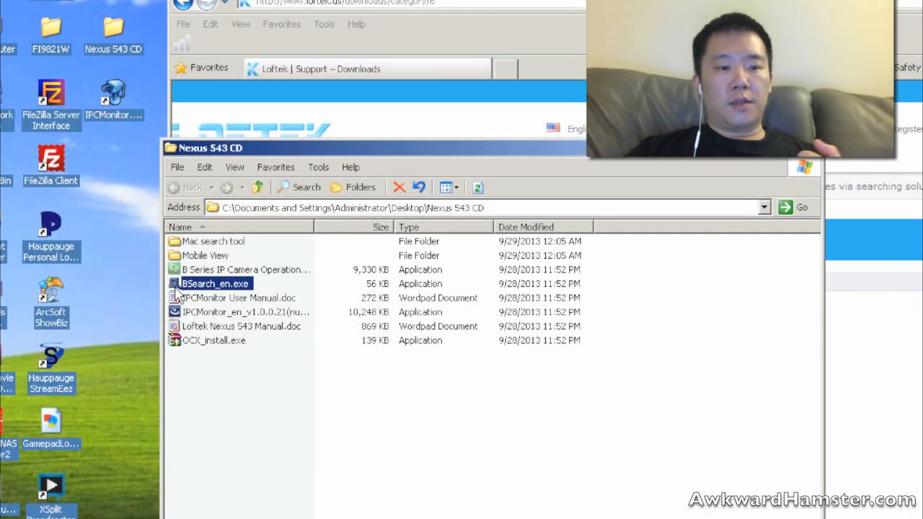
- Launch BSearch_en.exe and search the local network, finding two cameras
{"action": "double_click", "coordinate": [214, 283]}
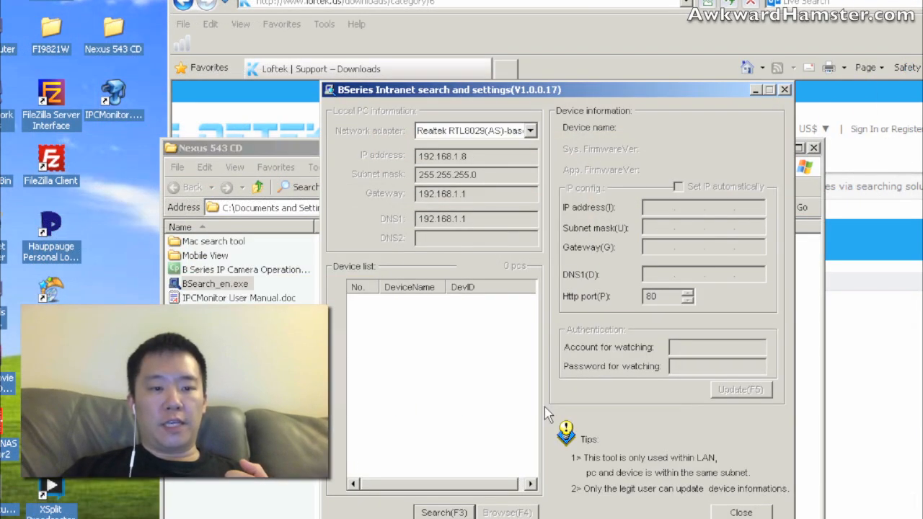
{"action": "left_click", "coordinate": [444, 512]}
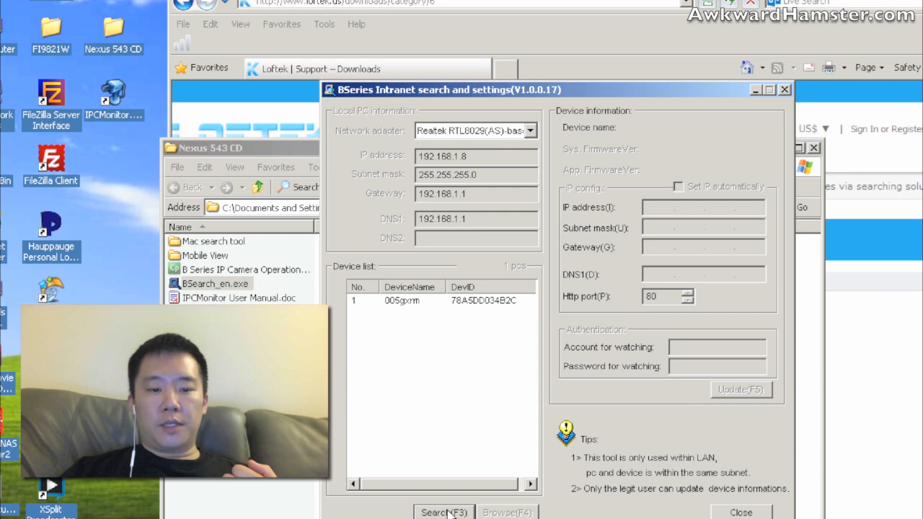
{"action": "left_click", "coordinate": [444, 512]}
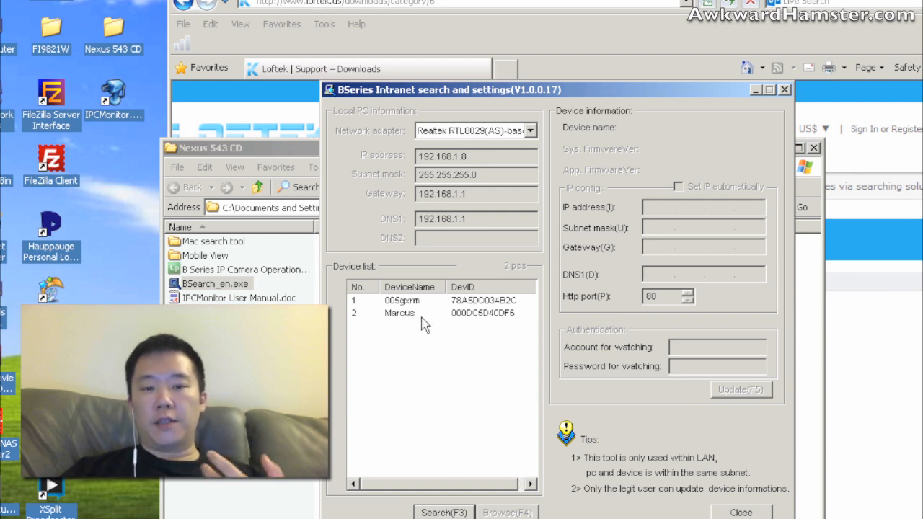
{"action": "mouse_move", "coordinate": [426, 331]}
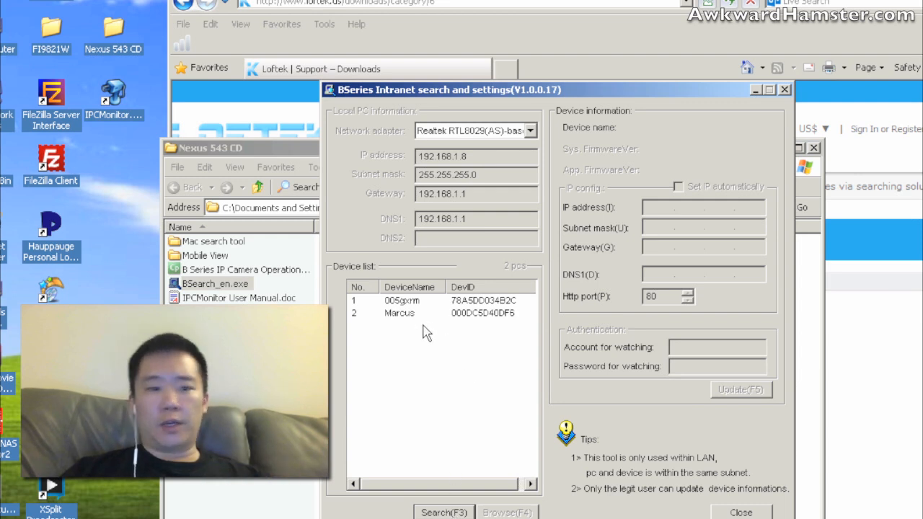
- Select device 005gsrm to show its IP 192.168.0.178, gateway 192.168.0.1, port 80
{"action": "left_click", "coordinate": [401, 301]}
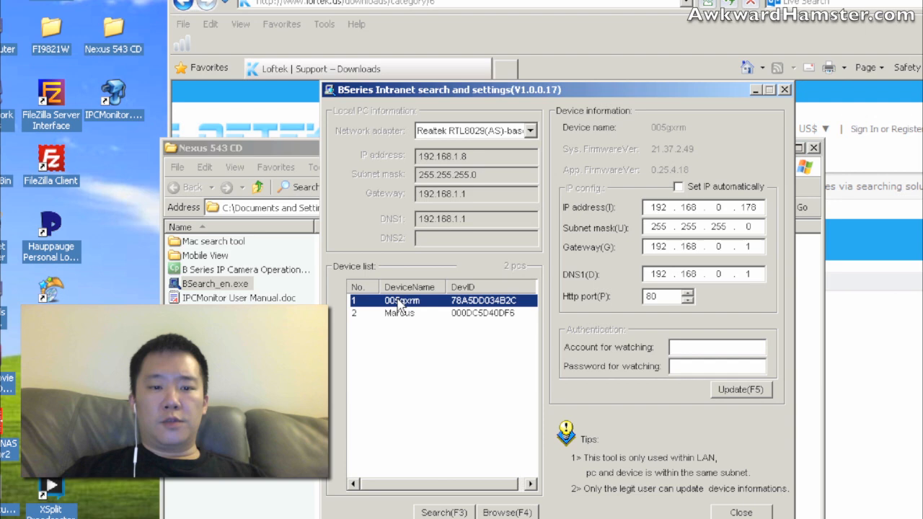
{"action": "mouse_move", "coordinate": [425, 303]}
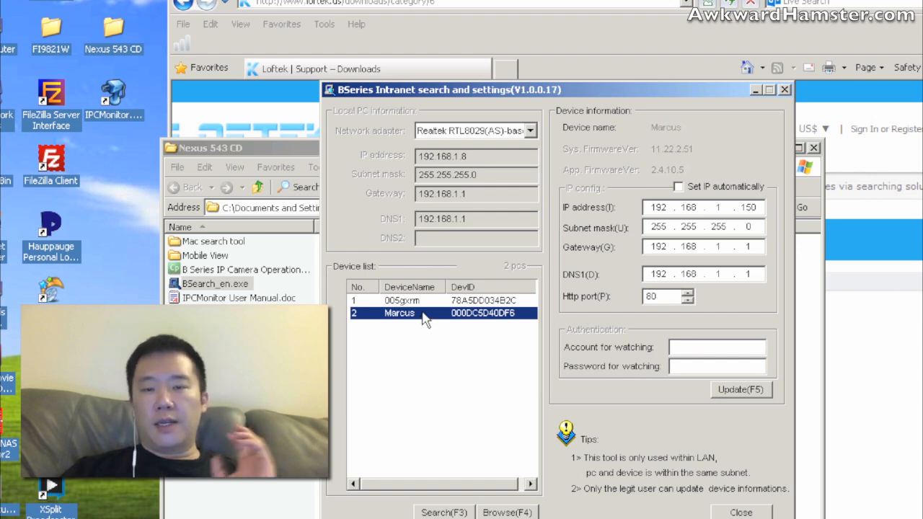
{"action": "mouse_move", "coordinate": [440, 310]}
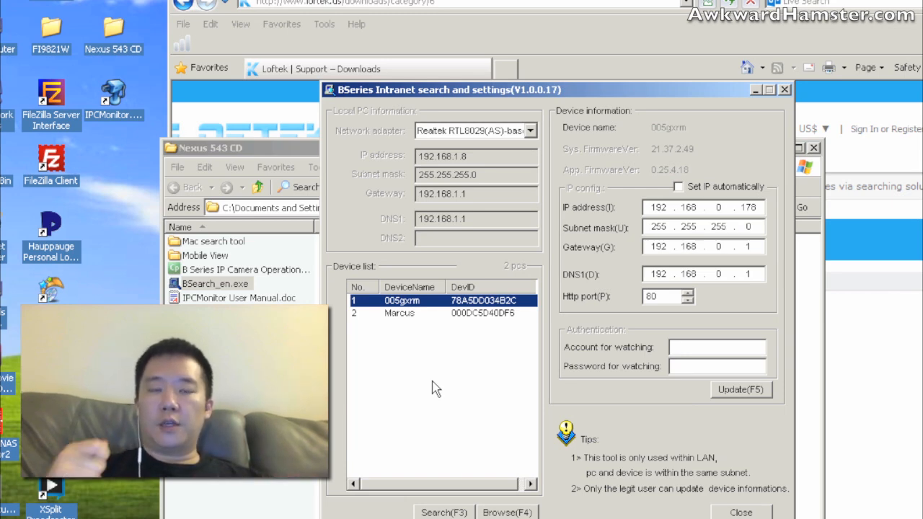
{"action": "mouse_move", "coordinate": [878, 248]}
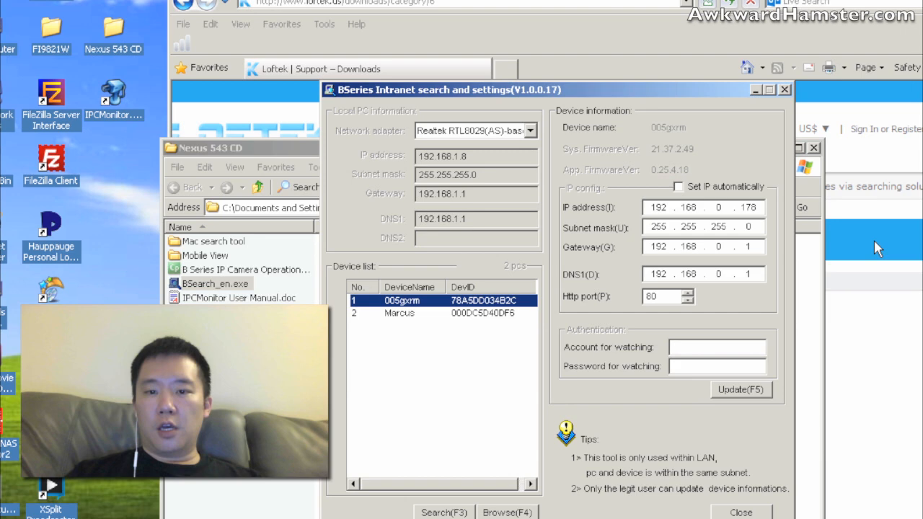
{"action": "mouse_move", "coordinate": [736, 228]}
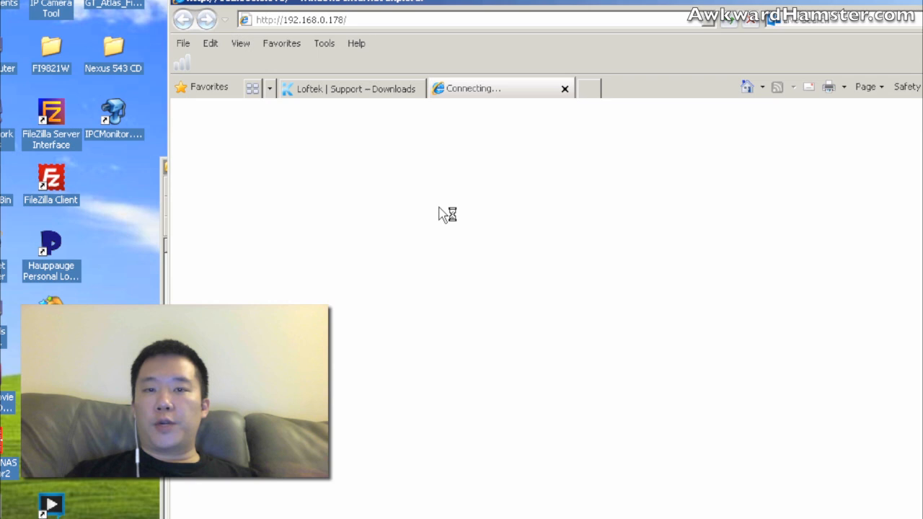
{"action": "mouse_move", "coordinate": [423, 329]}
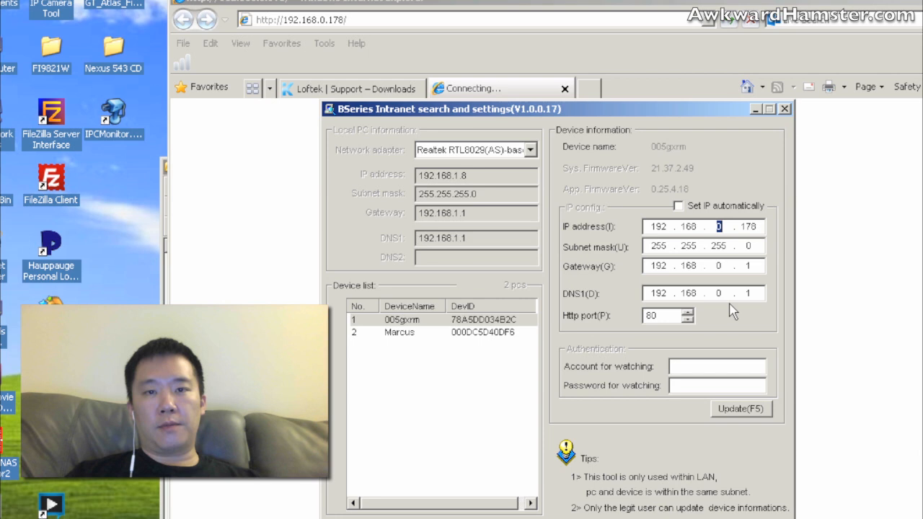
{"action": "mouse_move", "coordinate": [670, 185]}
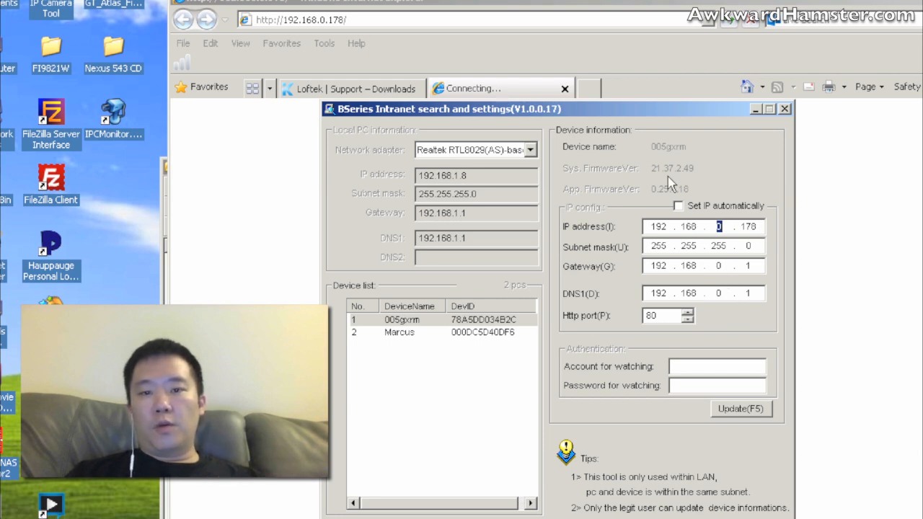
- Enter IP 192.168.1.170 with gateway and DNS 192.168.1.1 and the admin account for 005gsrm
{"action": "left_click", "coordinate": [677, 205]}
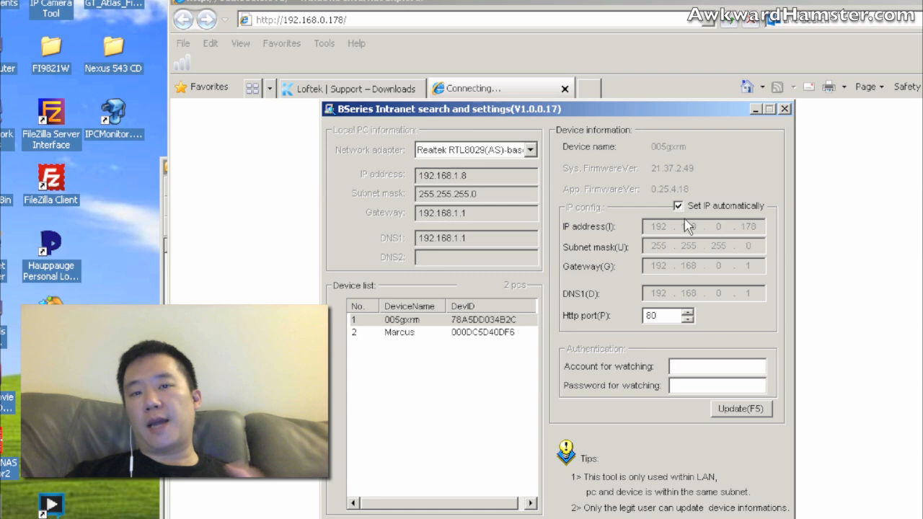
{"action": "mouse_move", "coordinate": [685, 279]}
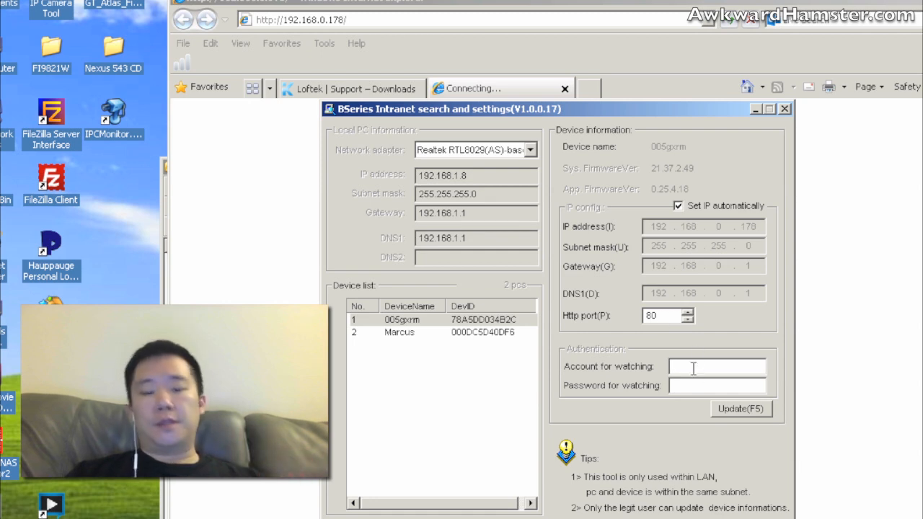
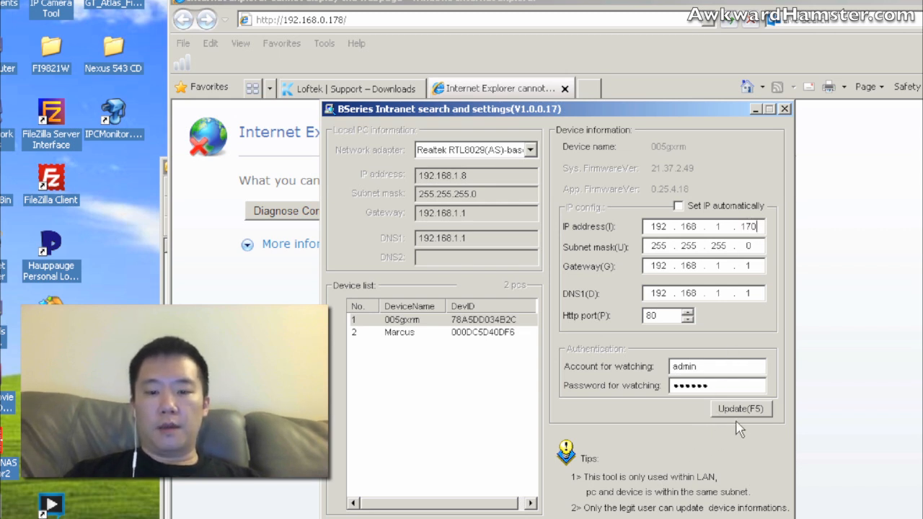
- Update 005gsrm with the new settings and confirm the success message
{"action": "left_click", "coordinate": [742, 410]}
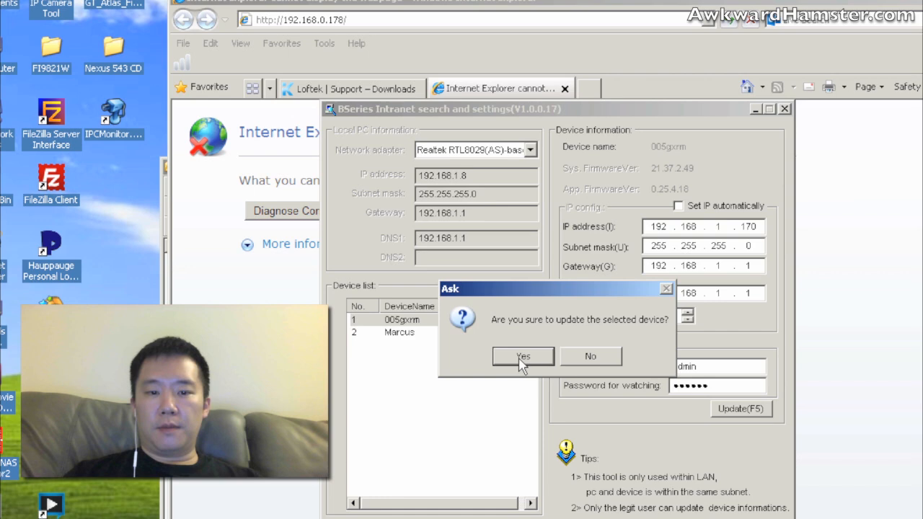
{"action": "left_click", "coordinate": [523, 356]}
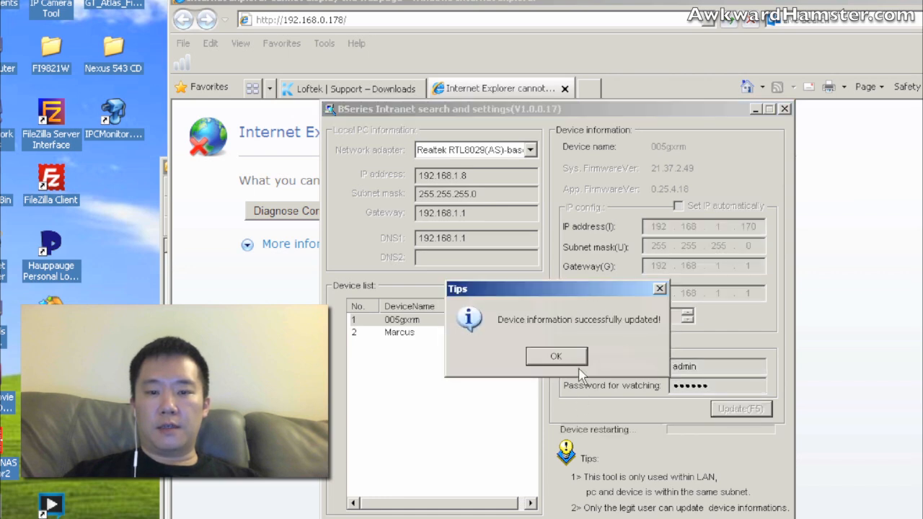
{"action": "left_click", "coordinate": [557, 355]}
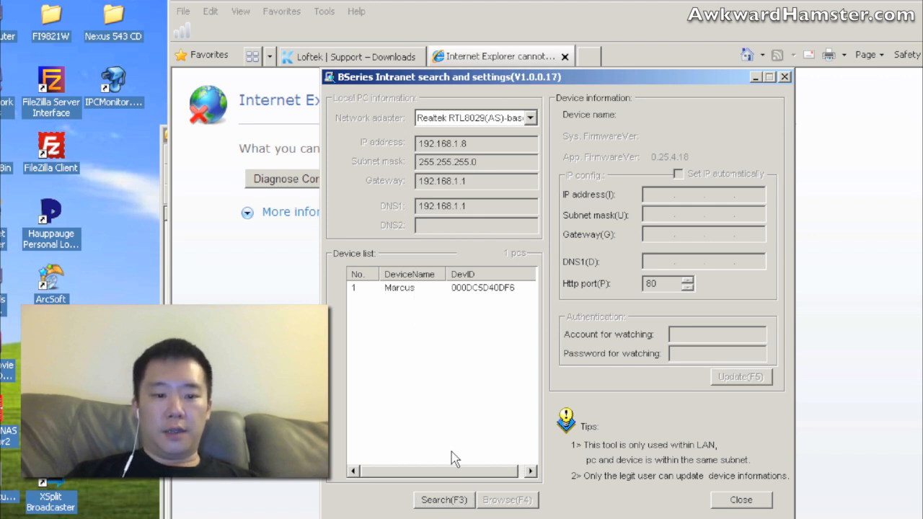
- Search the network again until 005gsrm reappears in the device list
{"action": "left_click", "coordinate": [444, 499]}
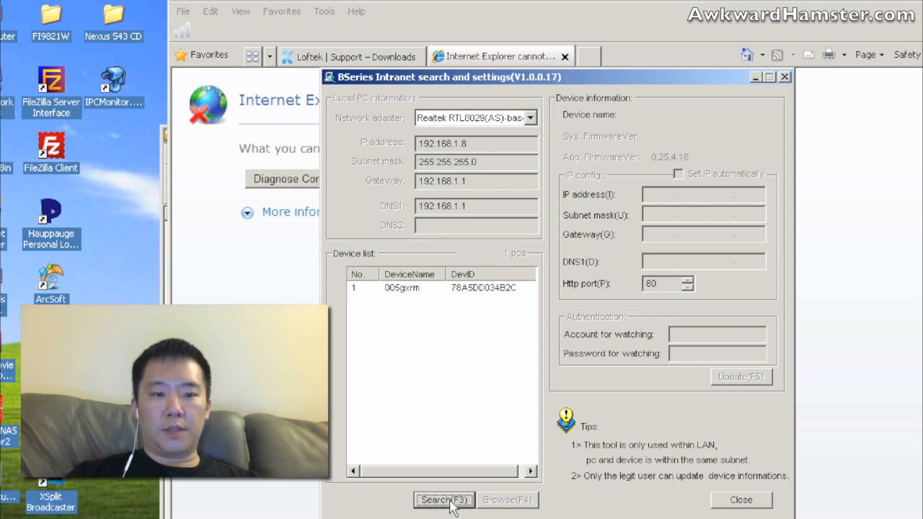
{"action": "left_click", "coordinate": [445, 499]}
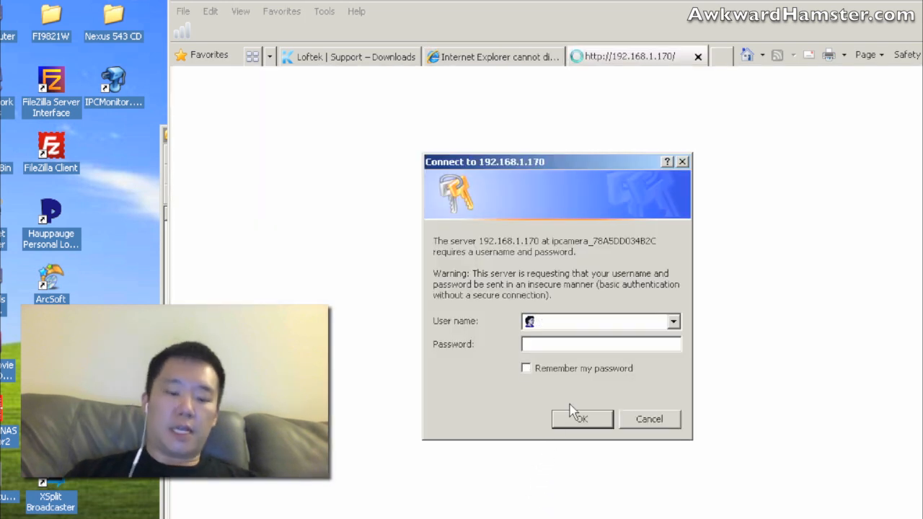
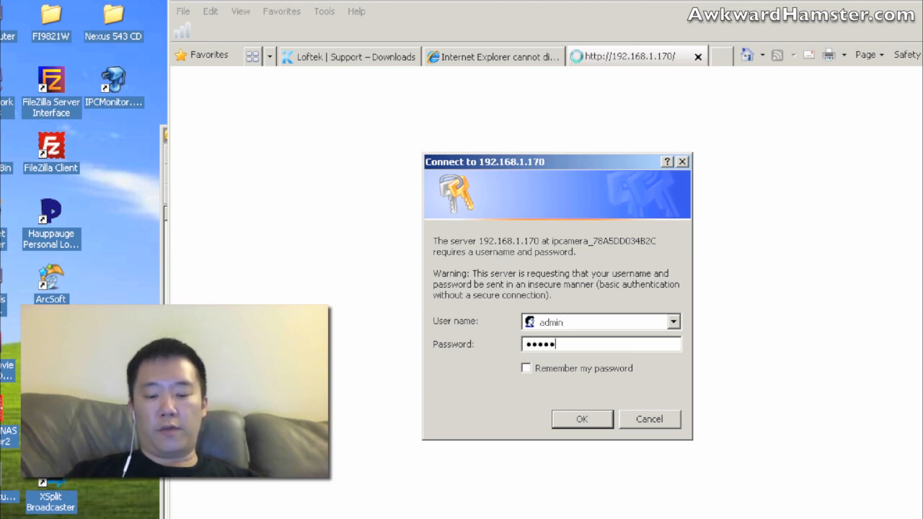
- Sign in to 192.168.1.170 as admin with its password
{"action": "left_click", "coordinate": [581, 419]}
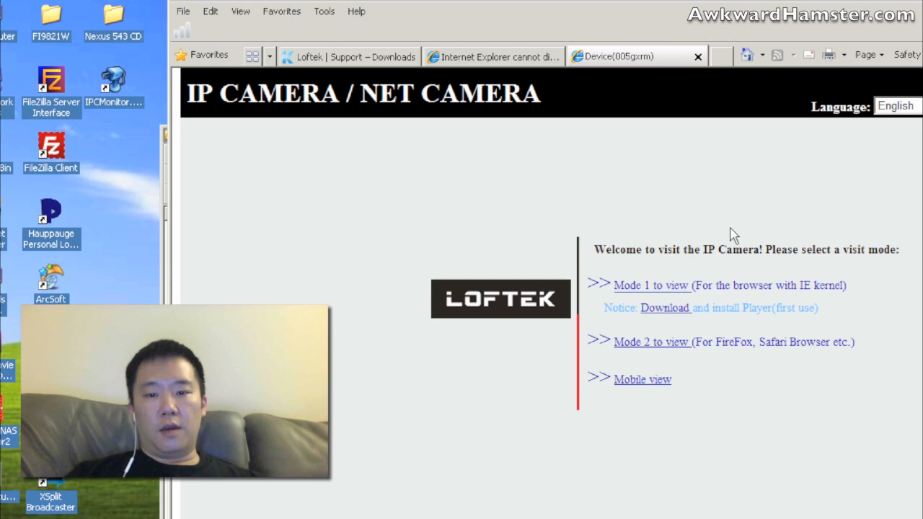
{"action": "mouse_move", "coordinate": [689, 355]}
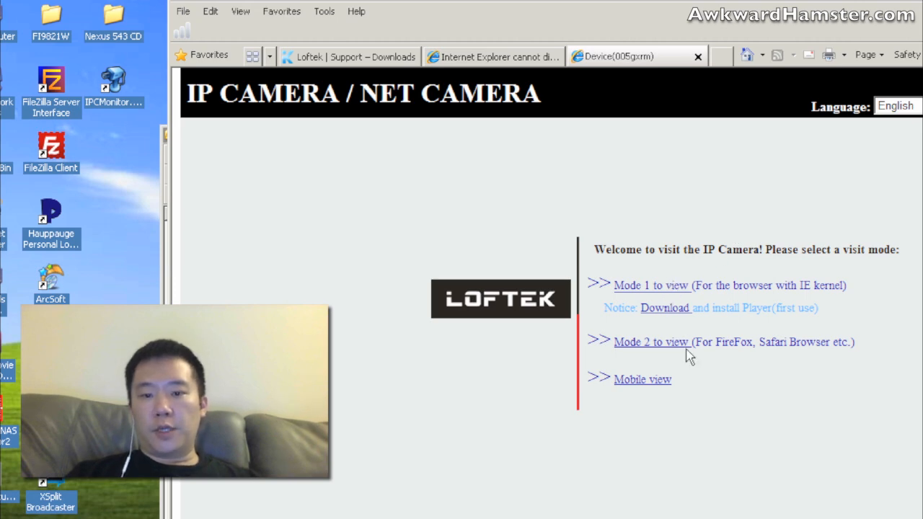
{"action": "mouse_move", "coordinate": [671, 289]}
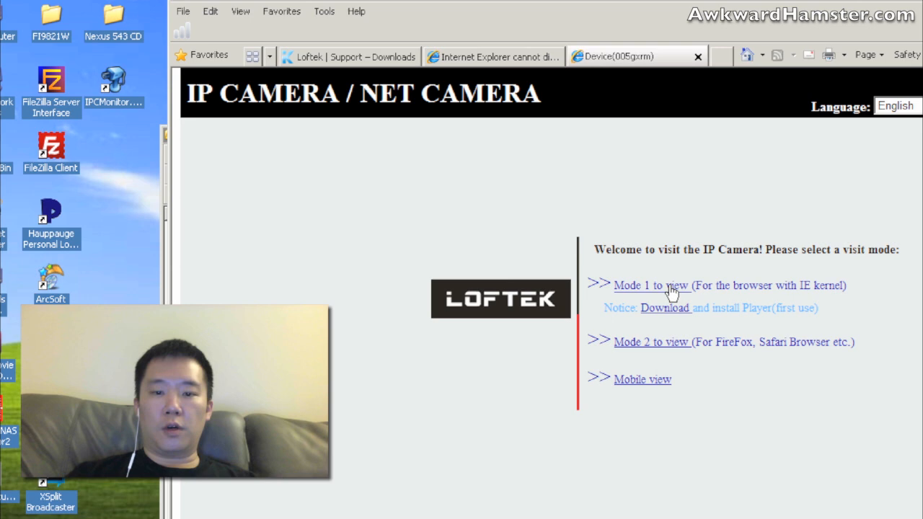
- Enter Mode 1 (IE kernel) to show the live camera feed with pan and tilt controls
{"action": "left_click", "coordinate": [649, 286]}
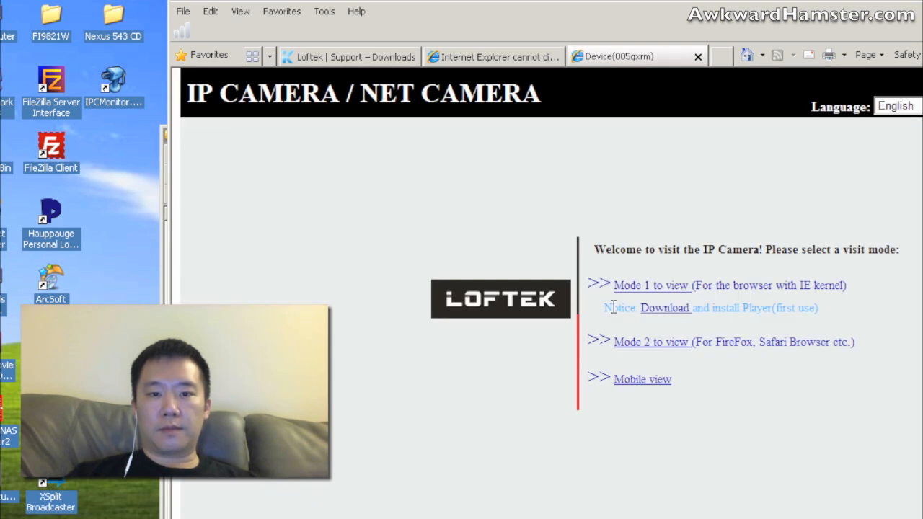
{"action": "mouse_move", "coordinate": [666, 286]}
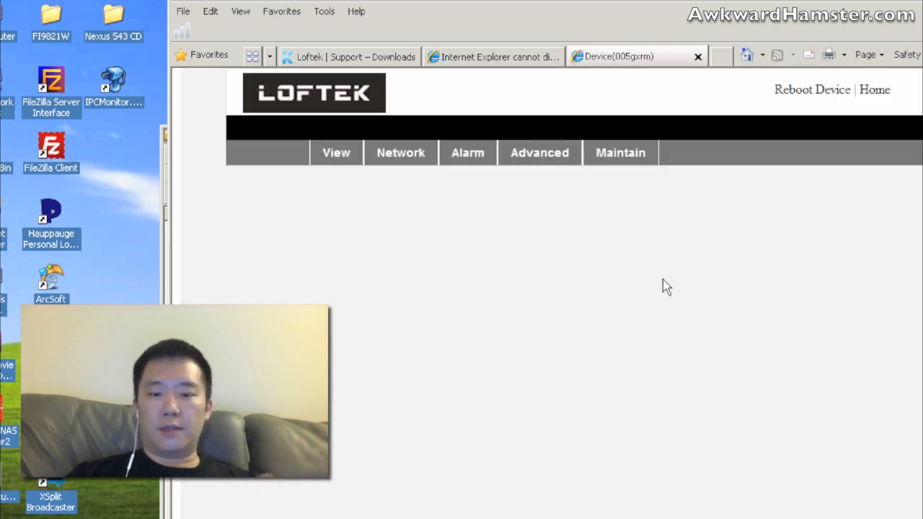
{"action": "left_click", "coordinate": [336, 153]}
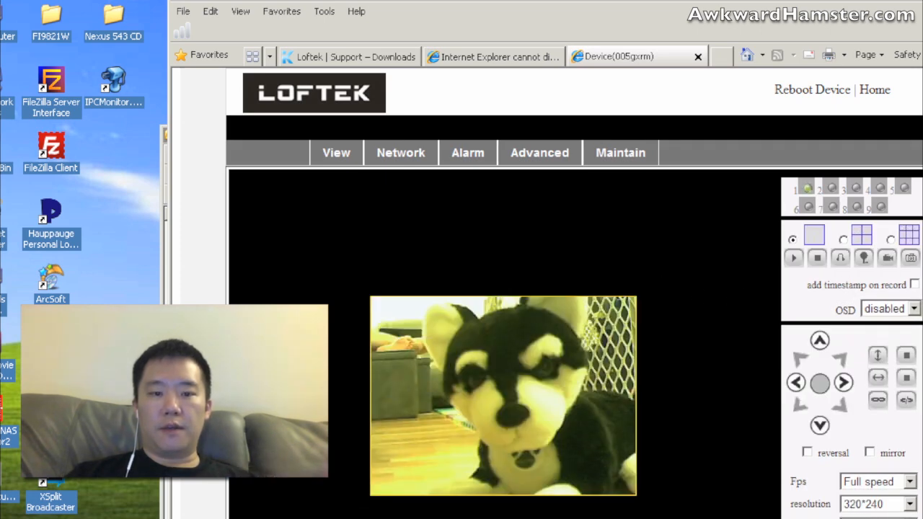
{"action": "mouse_move", "coordinate": [571, 381]}
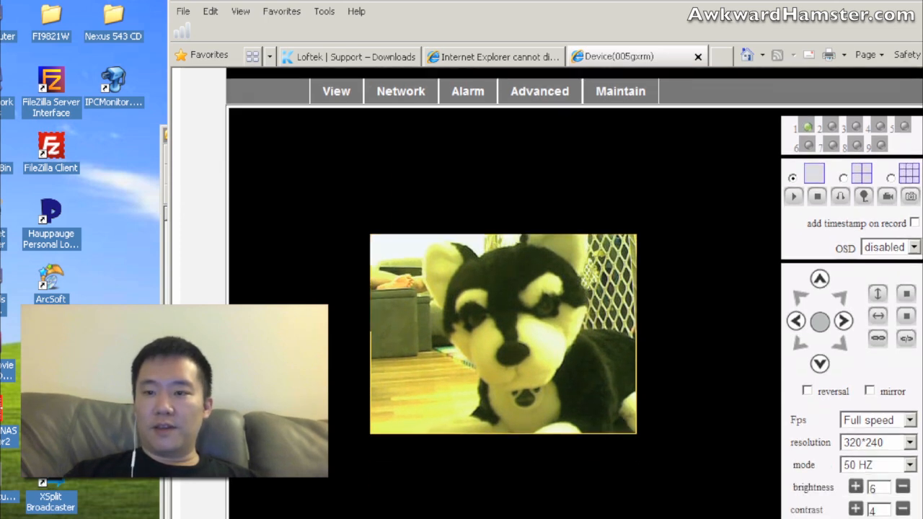
- Set the live video resolution to 640*480
{"action": "scroll", "scroll_direction": "down", "scroll_amount": 3}
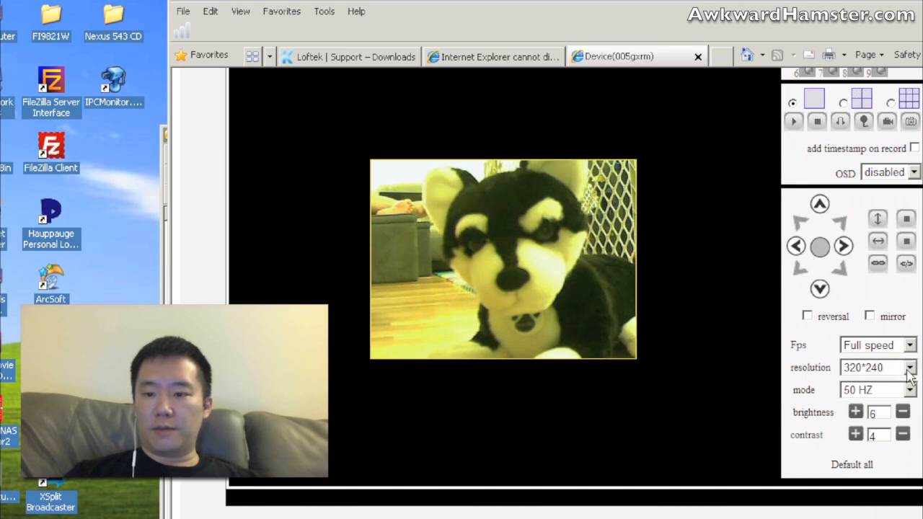
{"action": "left_click", "coordinate": [908, 368]}
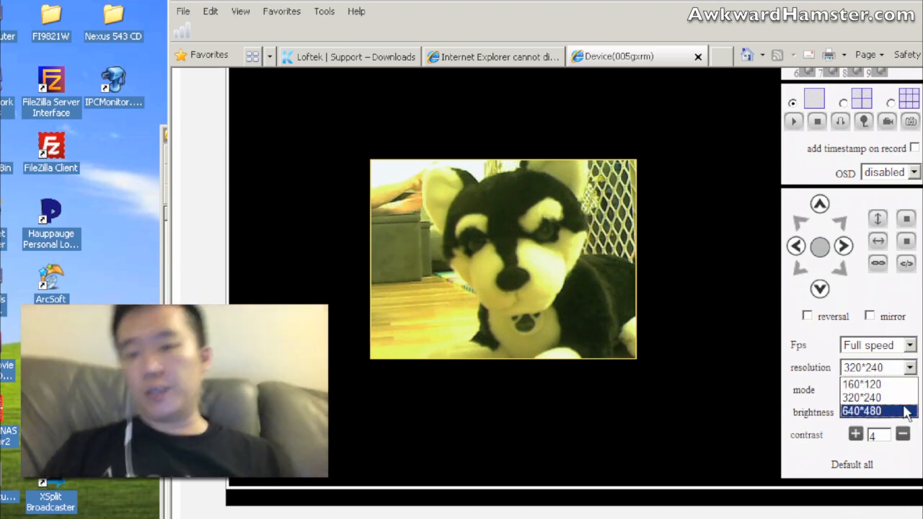
{"action": "left_click", "coordinate": [862, 410]}
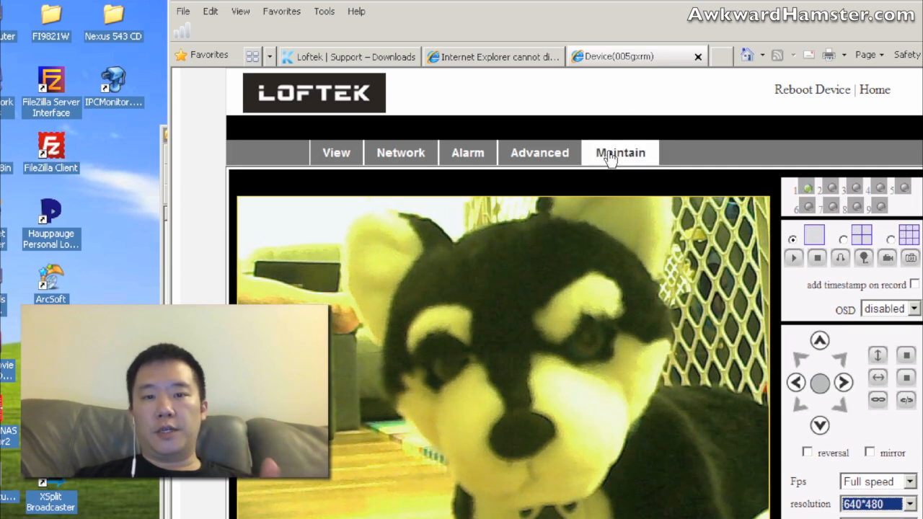
- In Maintain > Users Settings, add user guest with a password in the Operator group
{"action": "left_click", "coordinate": [539, 153]}
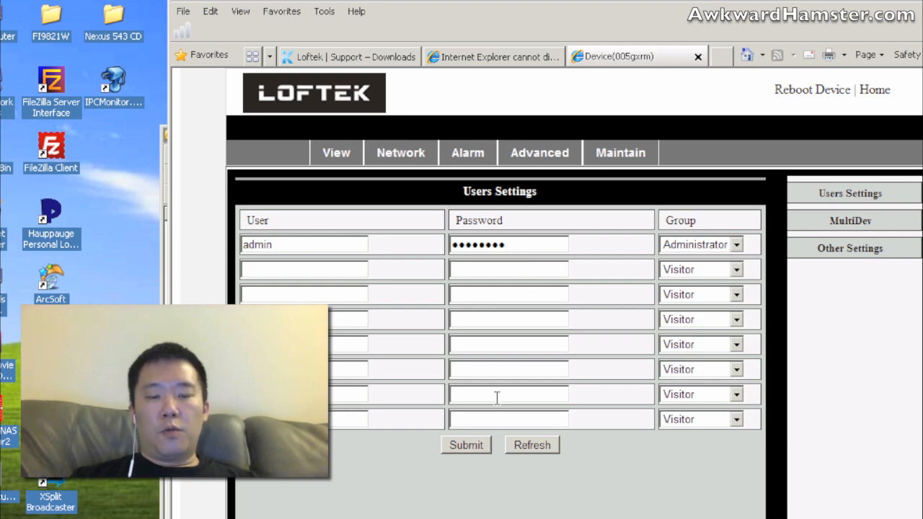
{"action": "mouse_move", "coordinate": [329, 289]}
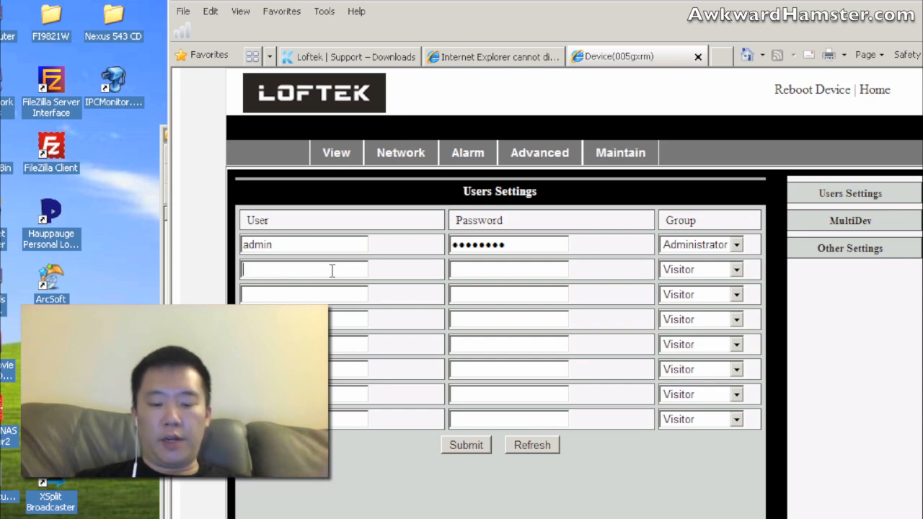
{"action": "type", "text": "guest"}
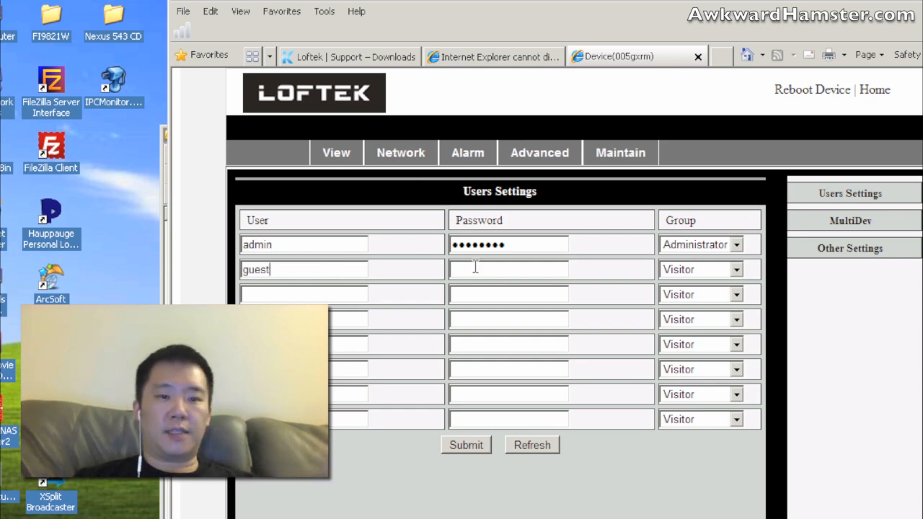
{"action": "type", "text": "••••"}
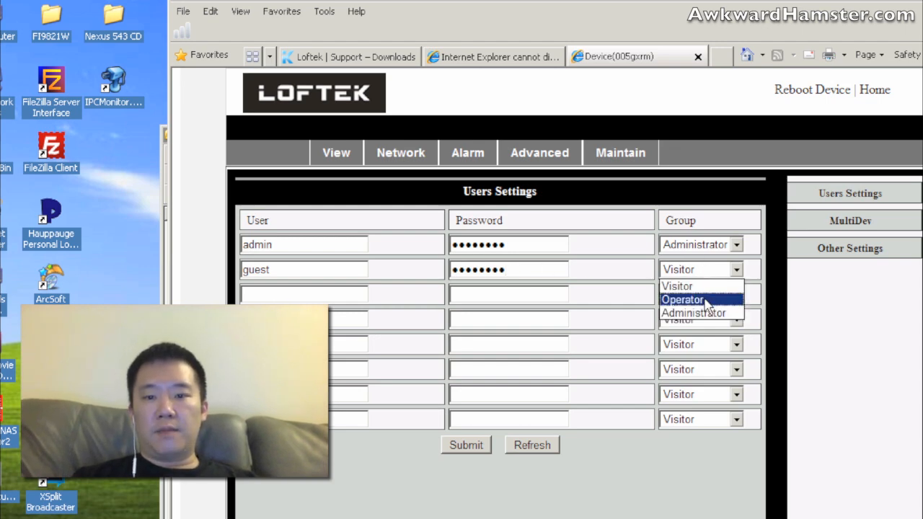
{"action": "left_click", "coordinate": [692, 312]}
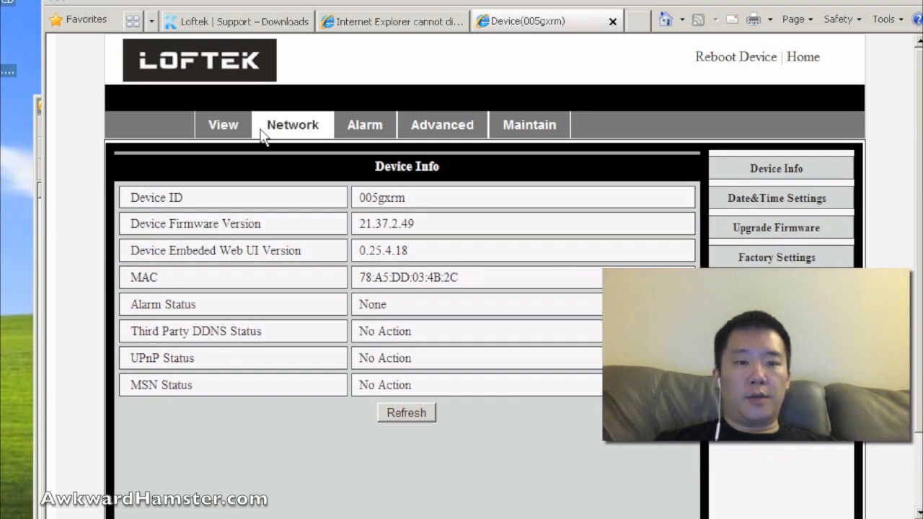
- Select the JQJRC wireless network (WPA2 Personal, AES) in Wireless Settings and submit, triggering a reboot
{"action": "left_click", "coordinate": [291, 124]}
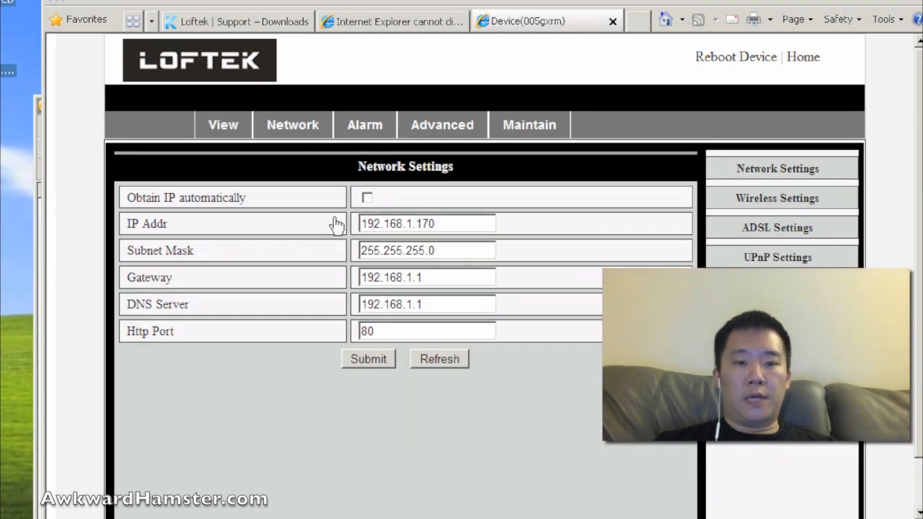
{"action": "mouse_move", "coordinate": [777, 200]}
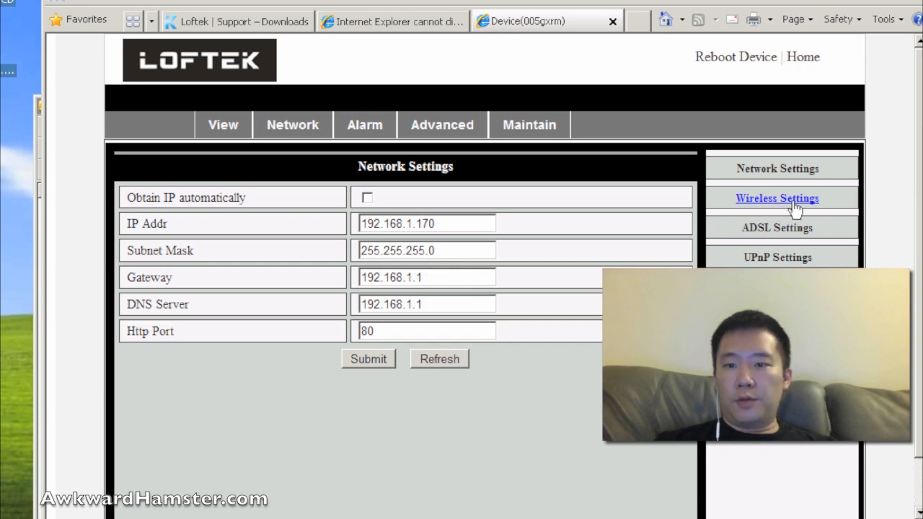
{"action": "left_click", "coordinate": [778, 199]}
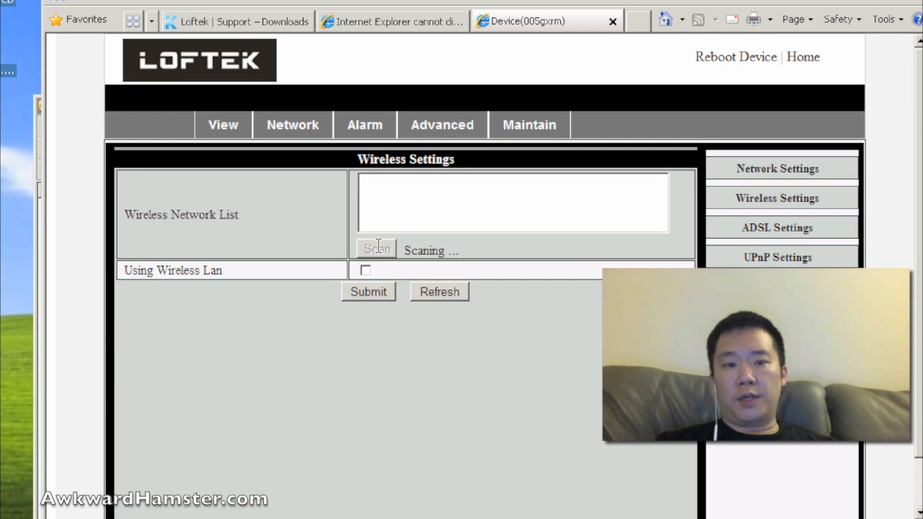
{"action": "mouse_move", "coordinate": [308, 244]}
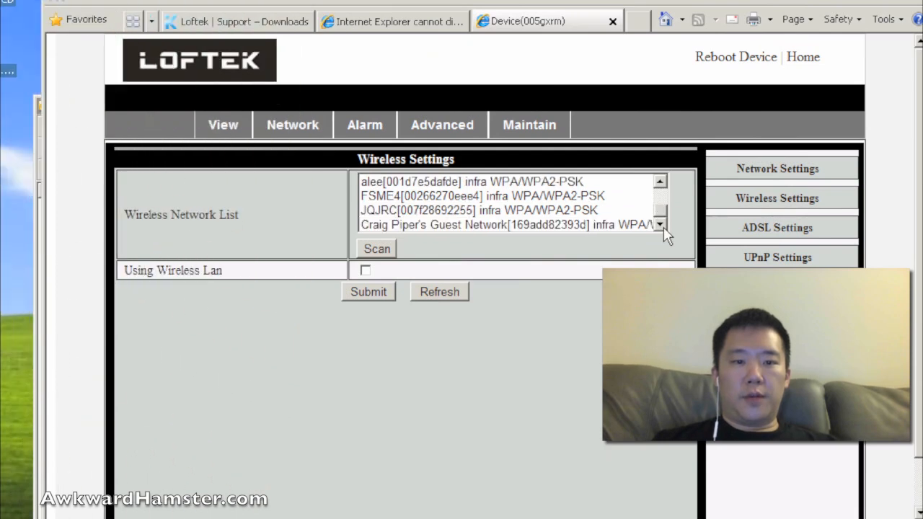
{"action": "left_click", "coordinate": [479, 211]}
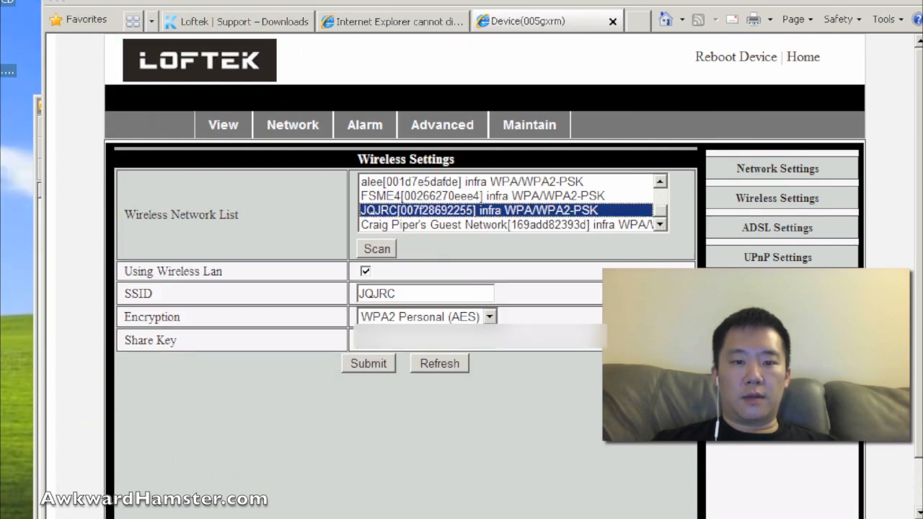
{"action": "mouse_move", "coordinate": [382, 378]}
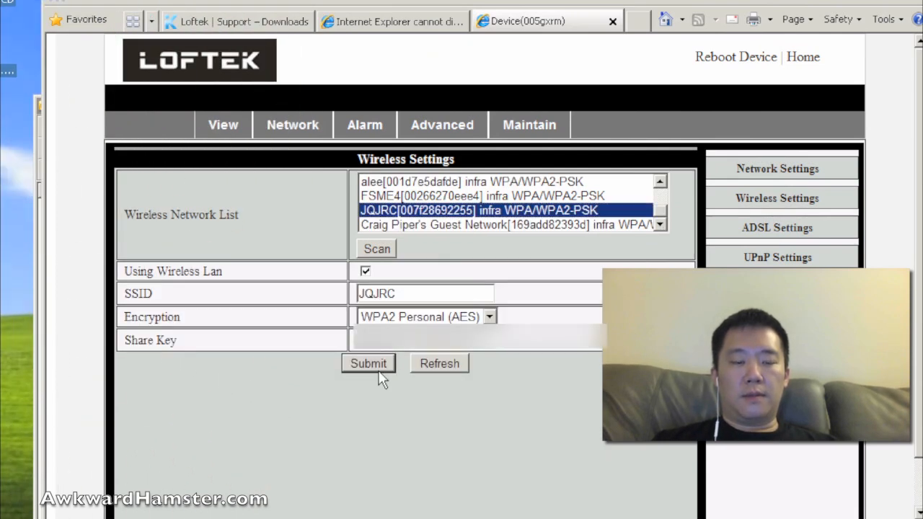
{"action": "left_click", "coordinate": [368, 363]}
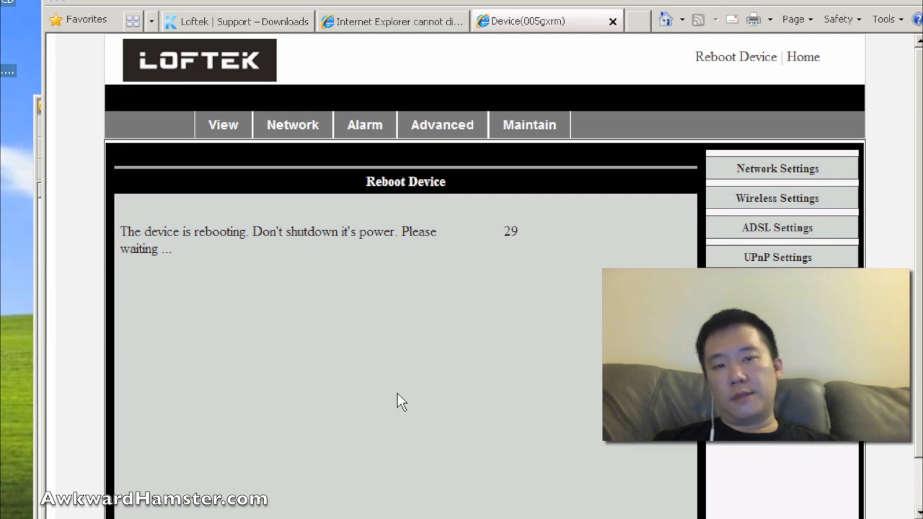